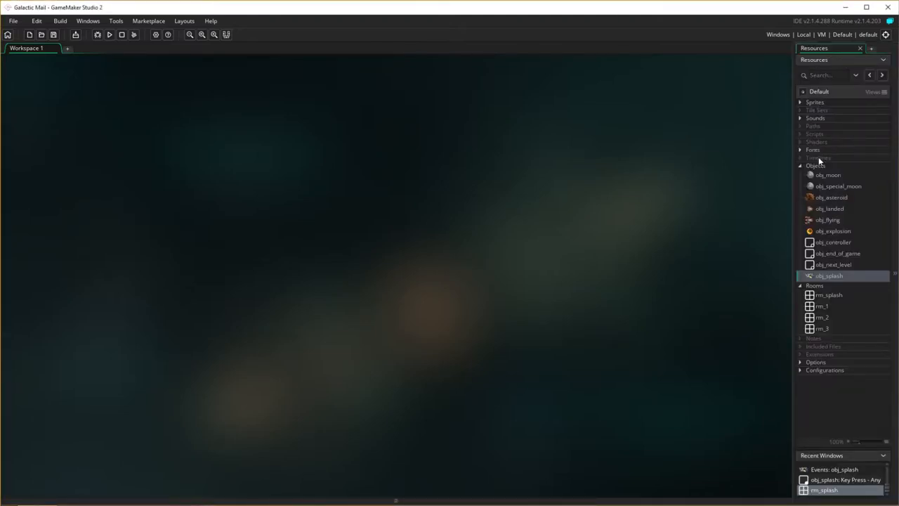
Step: Create a sound resource from Music.mp3 and name it snd_background
right_click(816, 118)
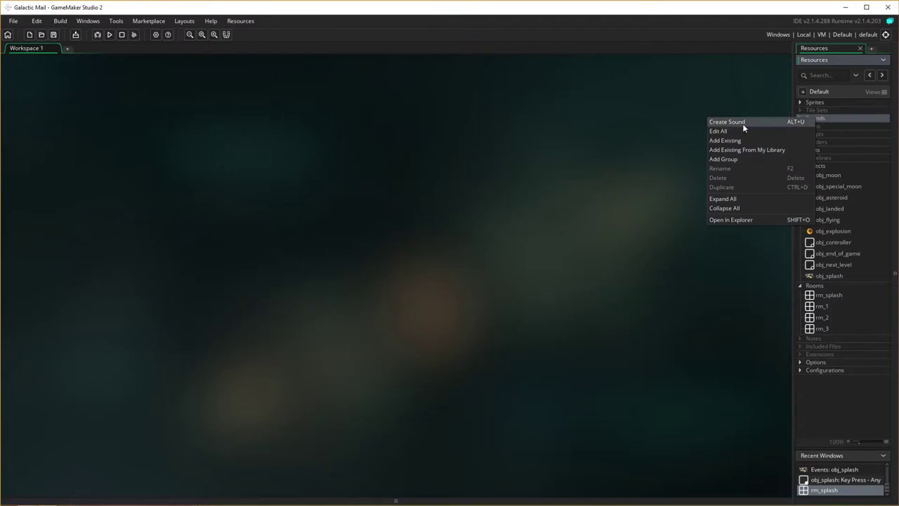
click(727, 122)
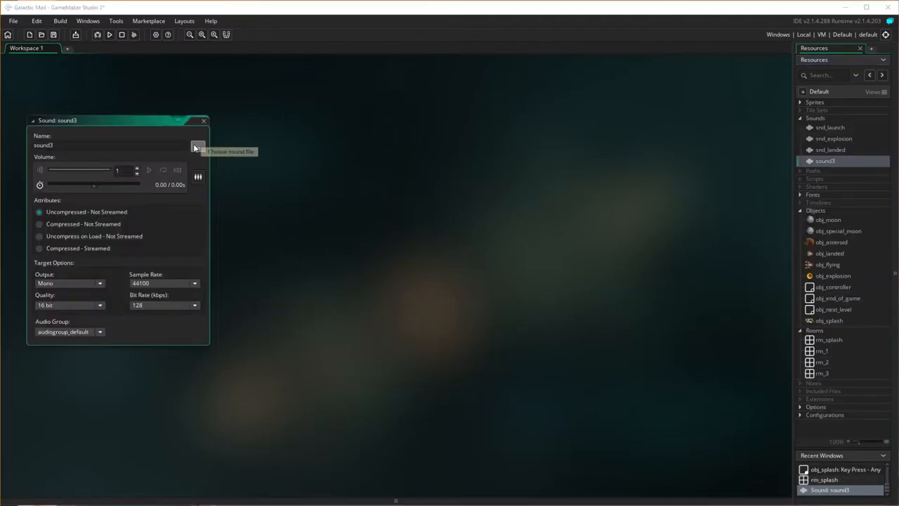
click(196, 148)
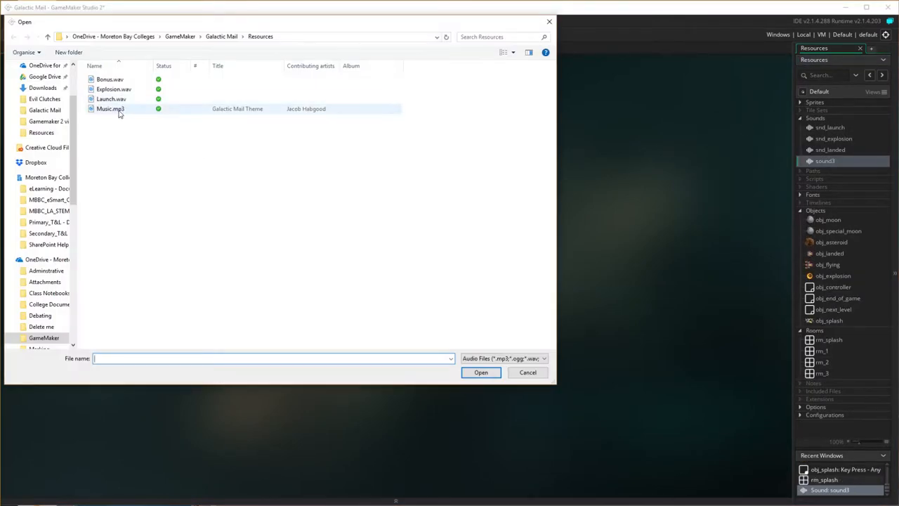
click(110, 109)
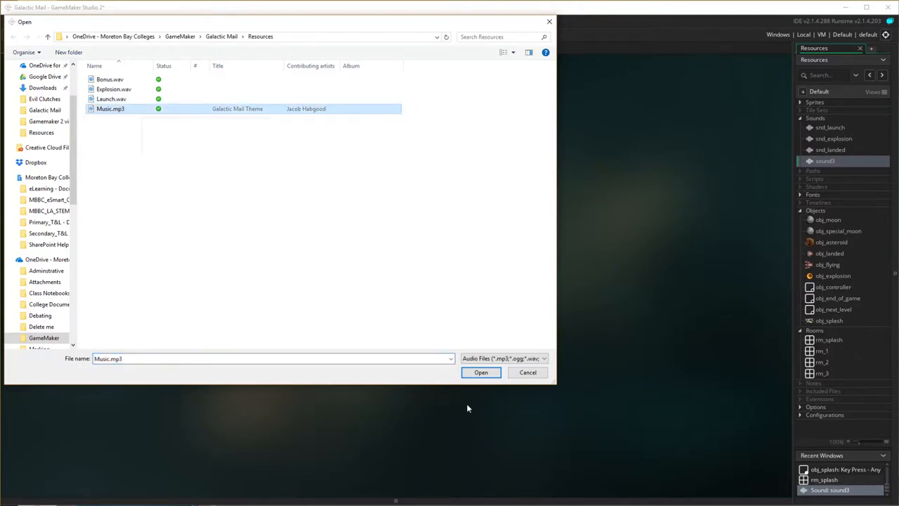
click(481, 373)
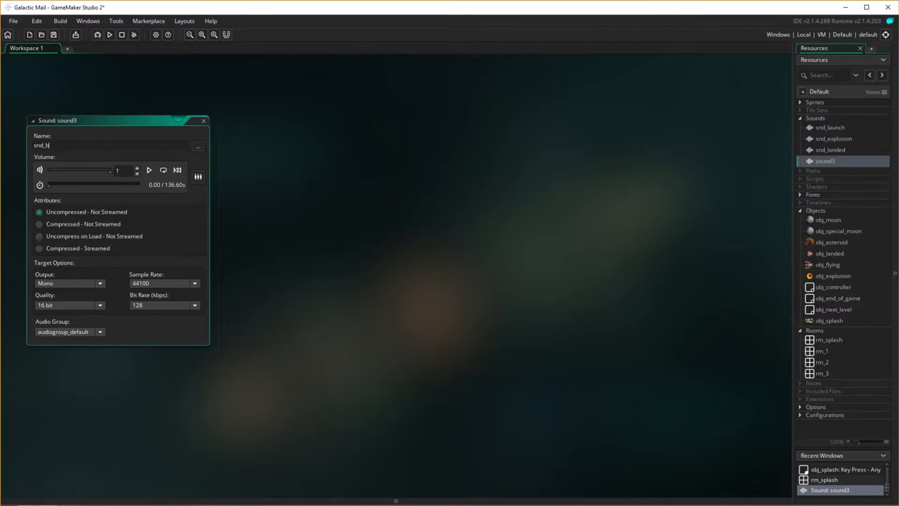
text(snd_background)
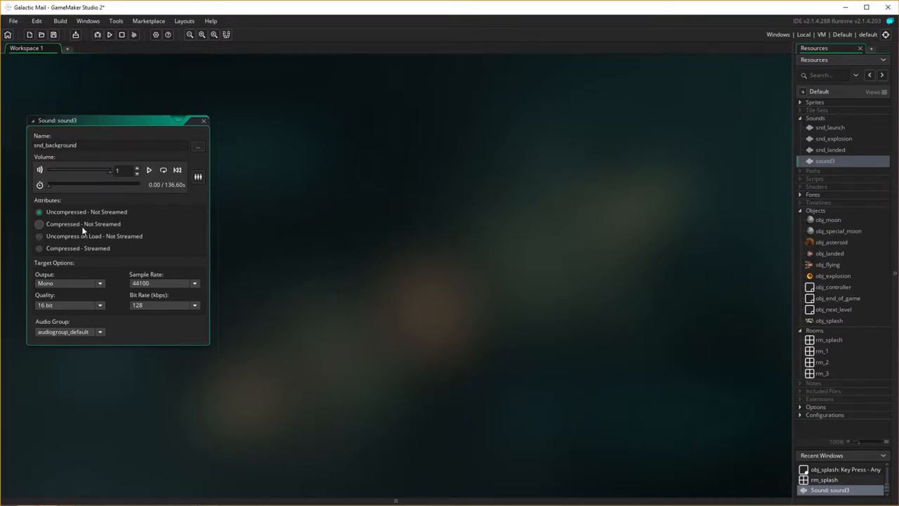
Step: Set snd_background to Compressed - Not Streamed, preview the music, and close its editor
click(38, 224)
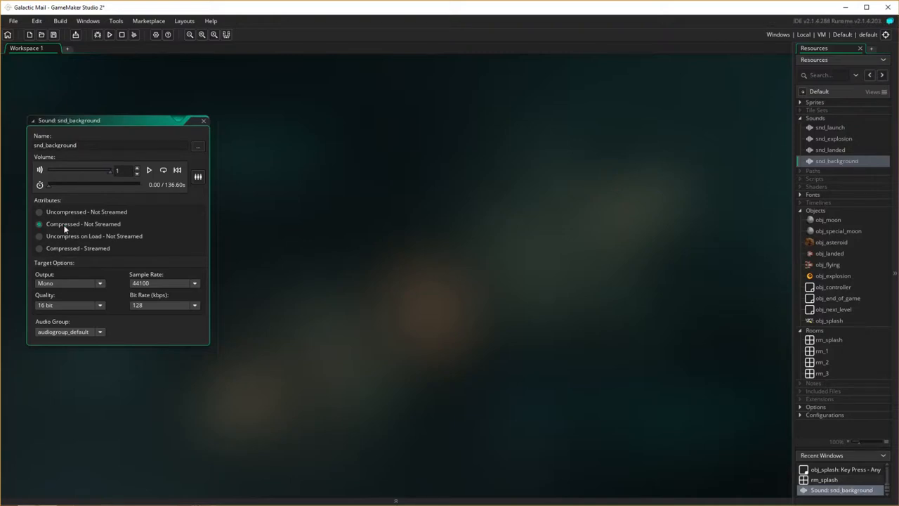
mouse_move(150, 170)
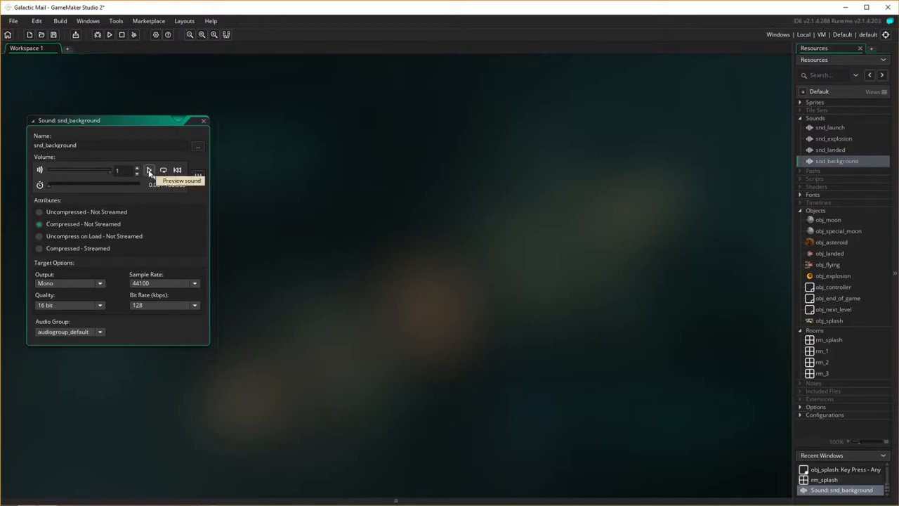
click(149, 171)
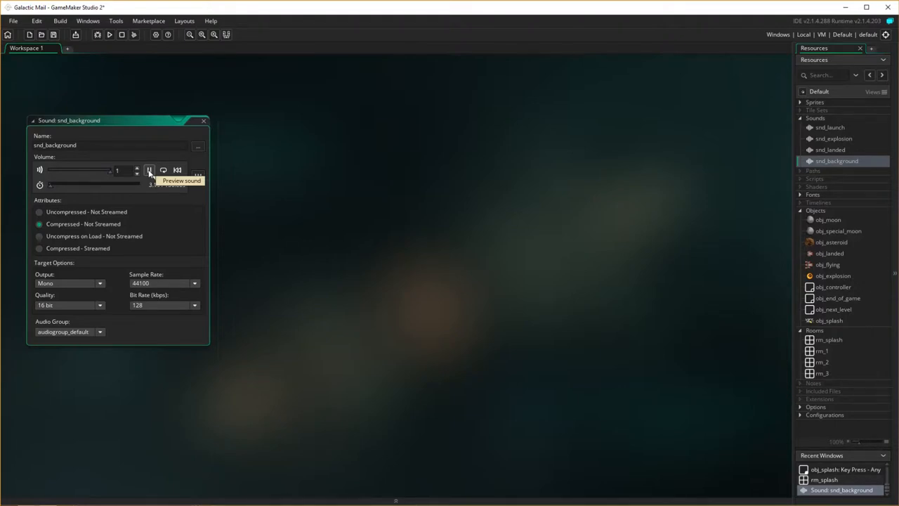
click(148, 171)
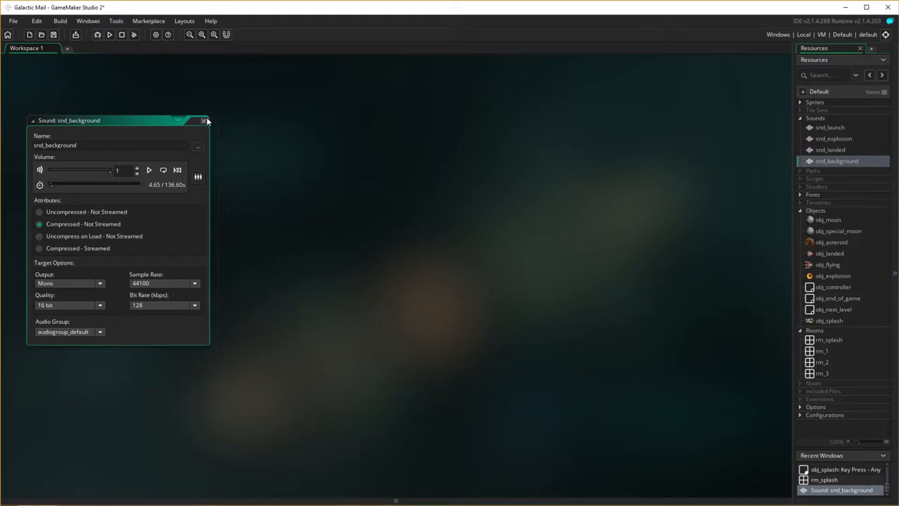
click(204, 120)
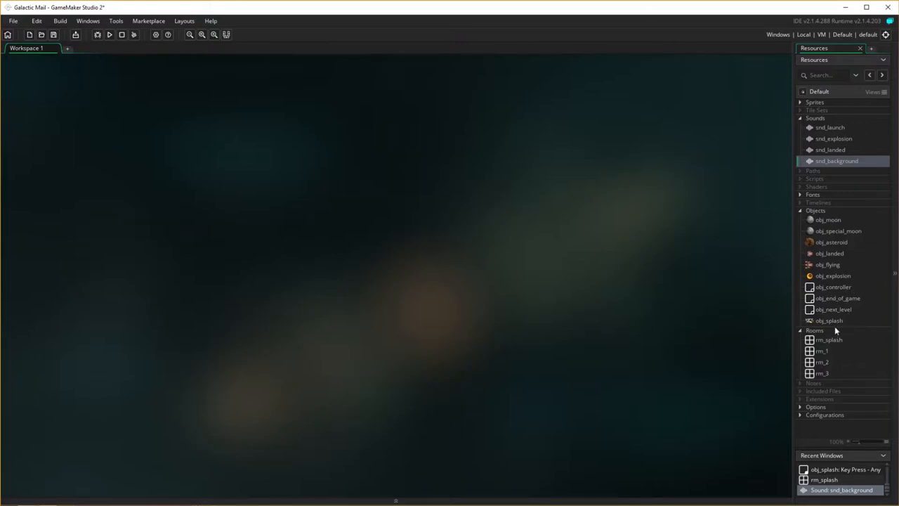
Step: Add an empty Create event to obj_splash
double_click(826, 321)
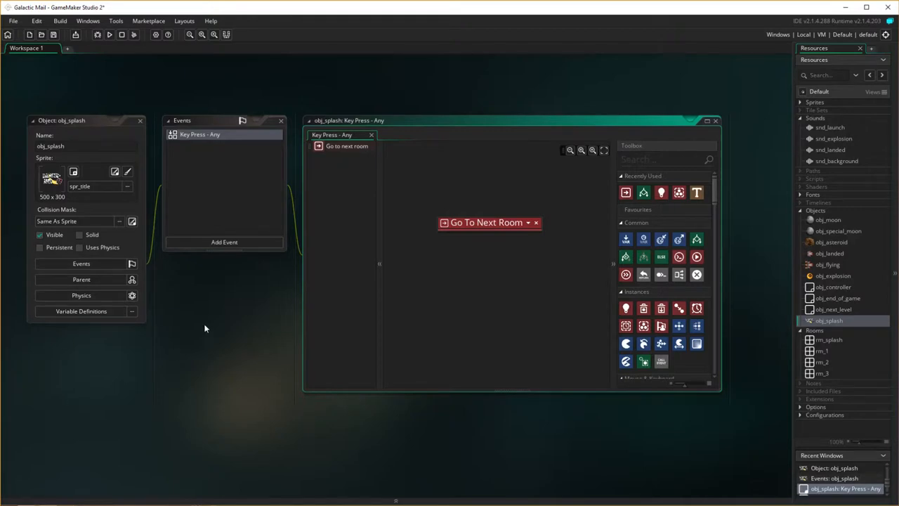
click(224, 242)
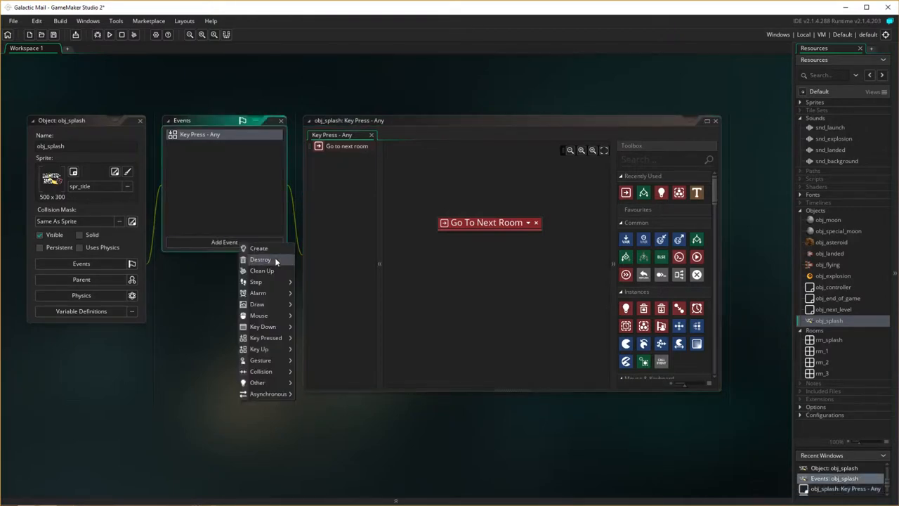
click(259, 248)
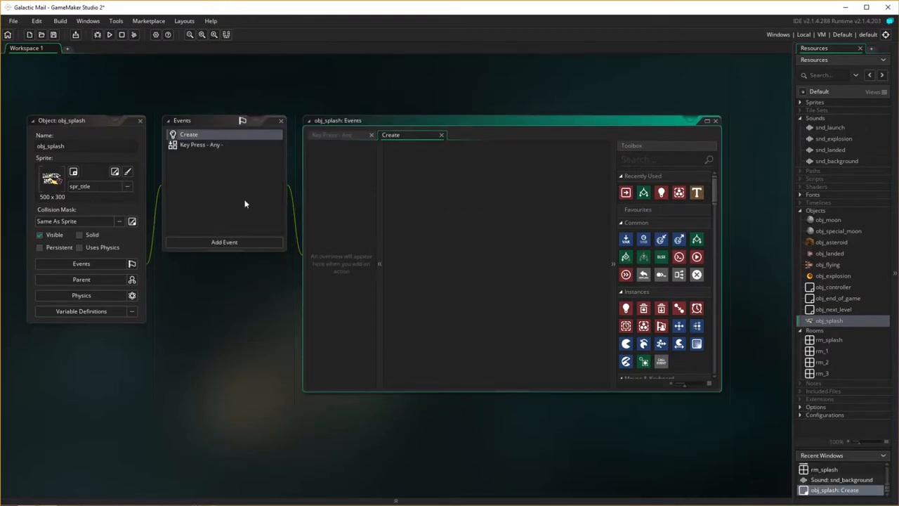
mouse_move(667, 221)
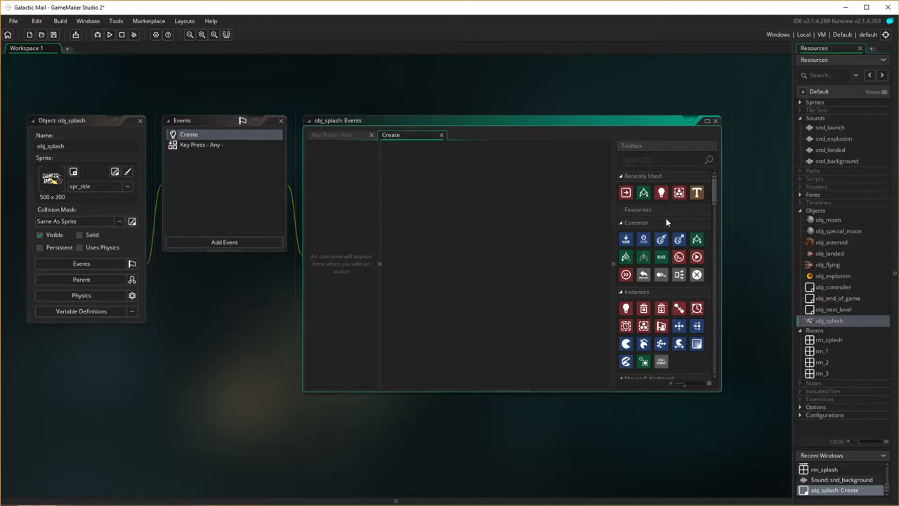
Step: Make obj_splash's Play Audio action play snd_background with Loop ticked, then close the editor
scroll(down, 3)
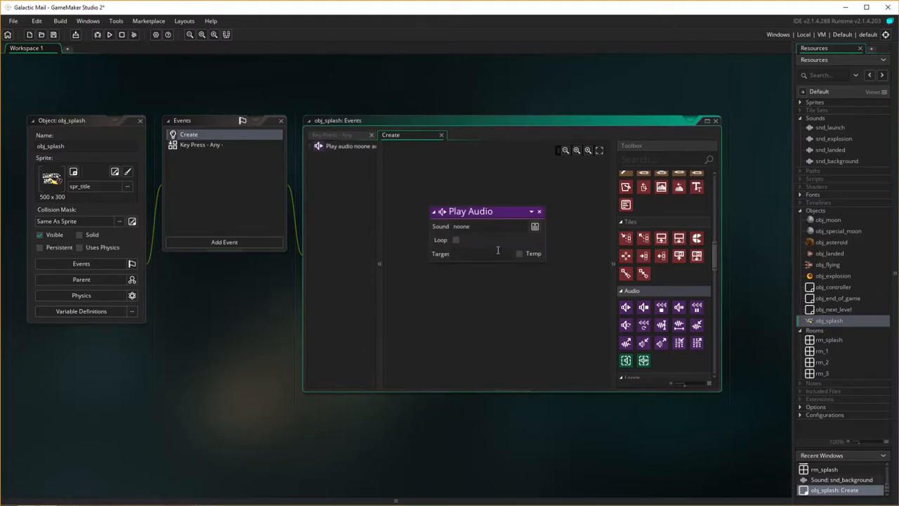
click(535, 226)
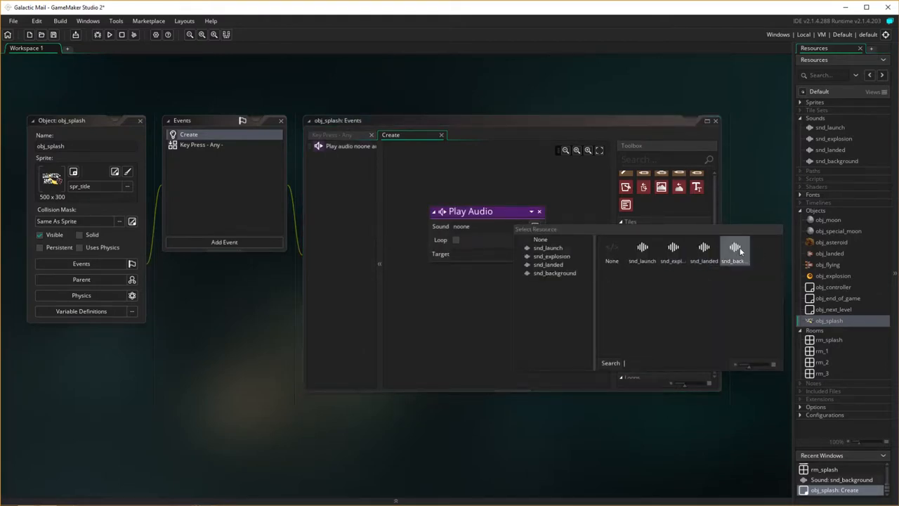
click(736, 250)
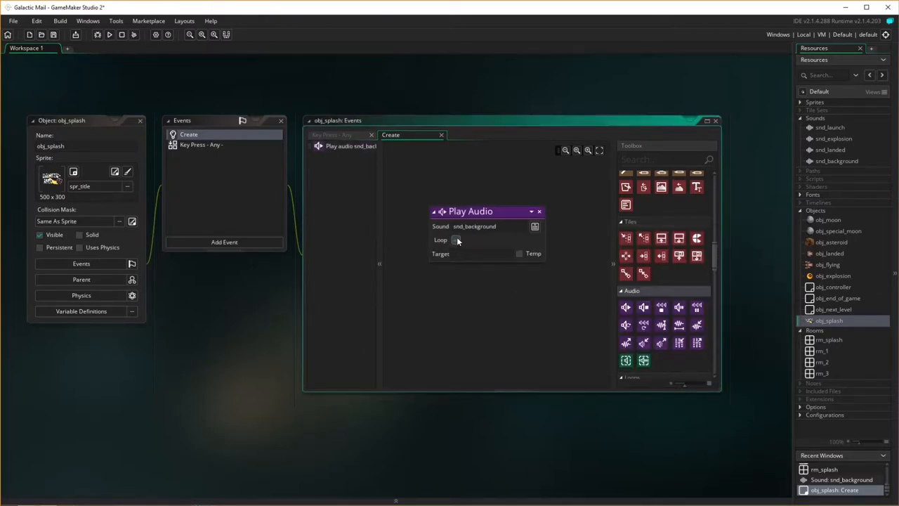
click(456, 239)
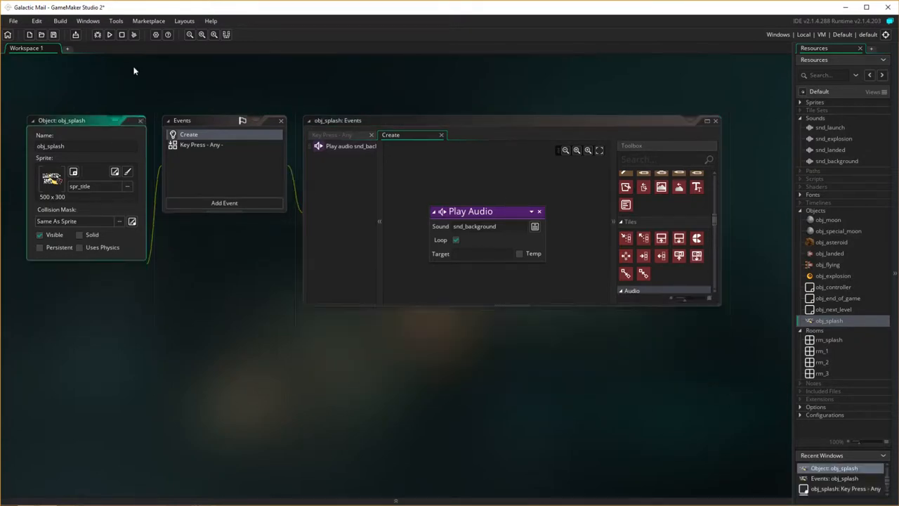
click(110, 36)
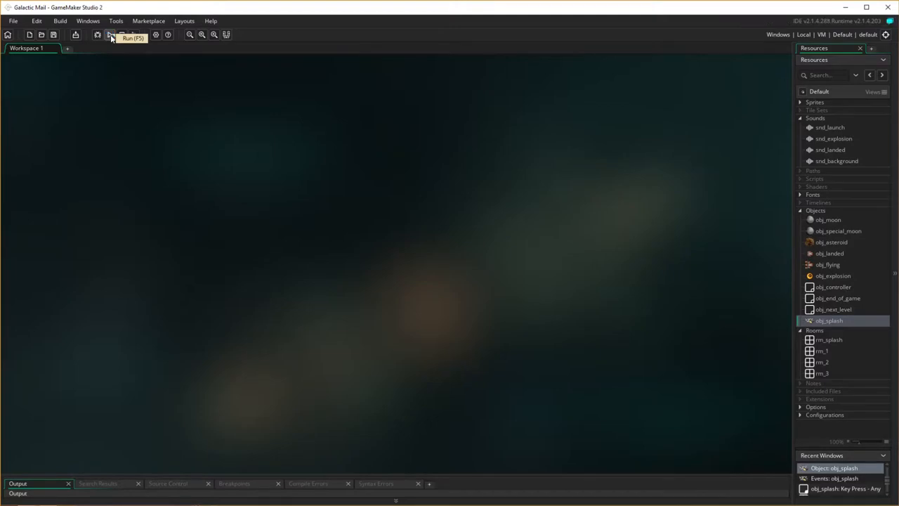
click(107, 36)
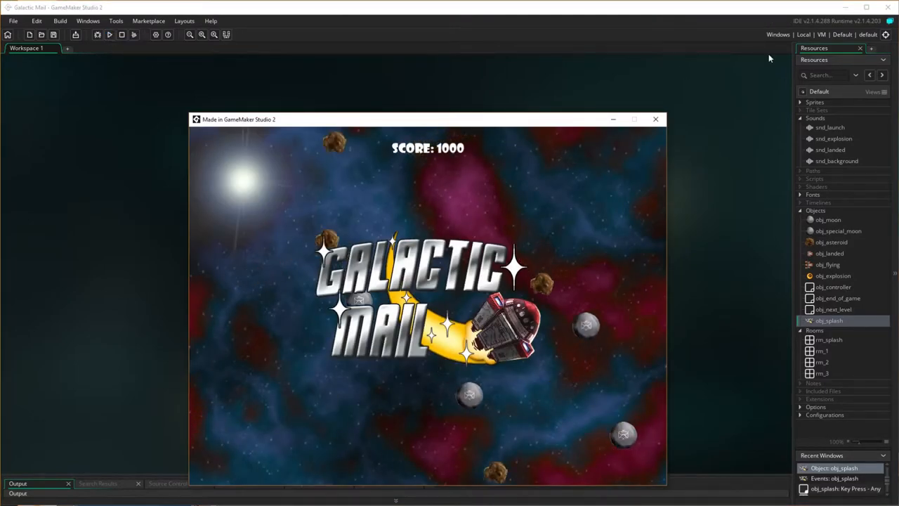
mouse_move(753, 90)
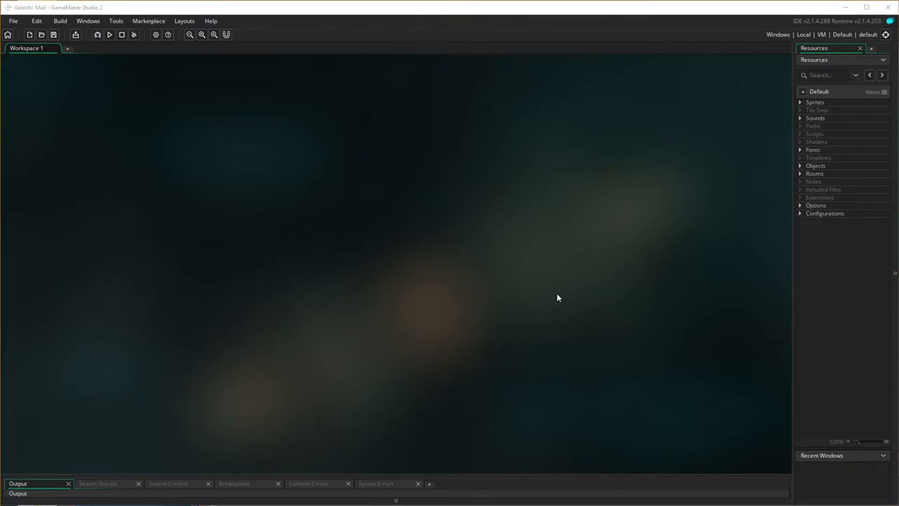
mouse_move(525, 246)
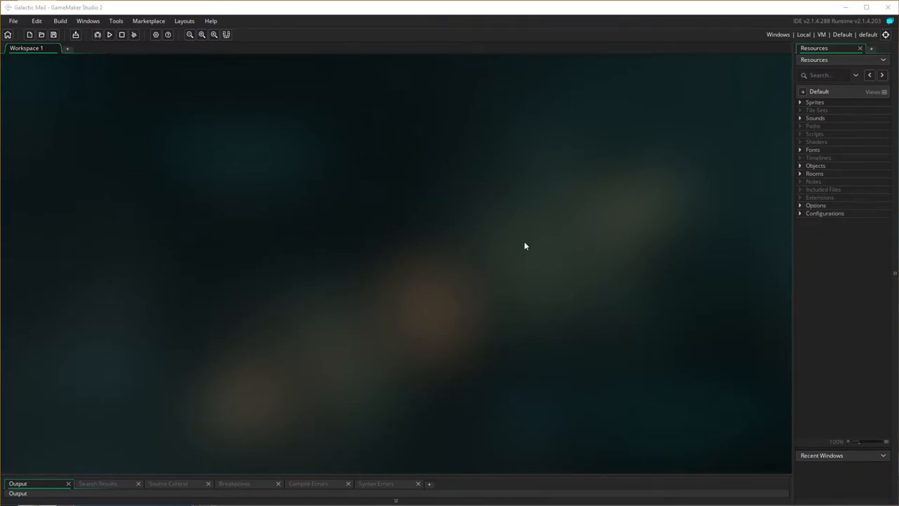
mouse_move(168, 212)
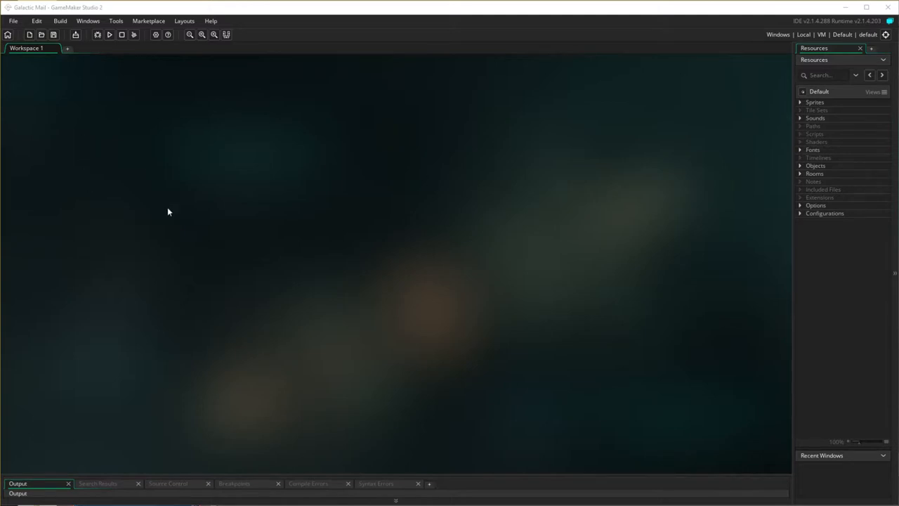
mouse_move(329, 280)
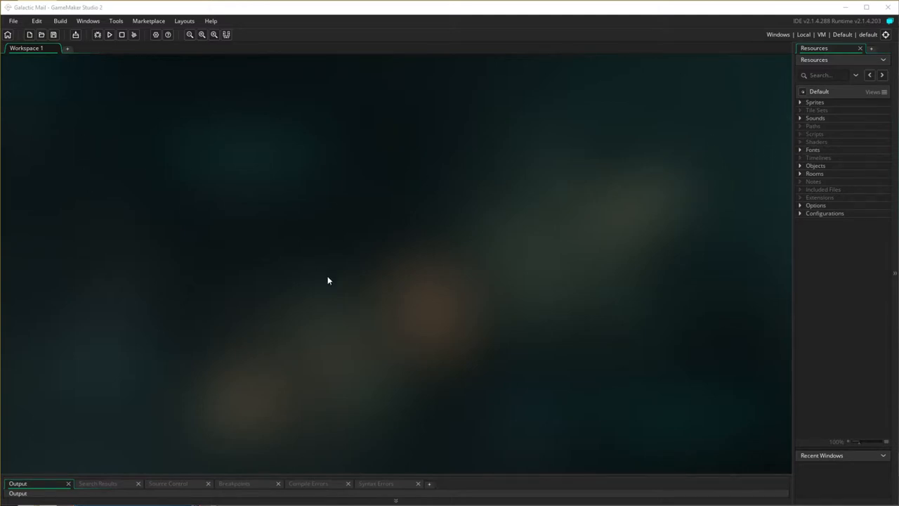
mouse_move(821, 103)
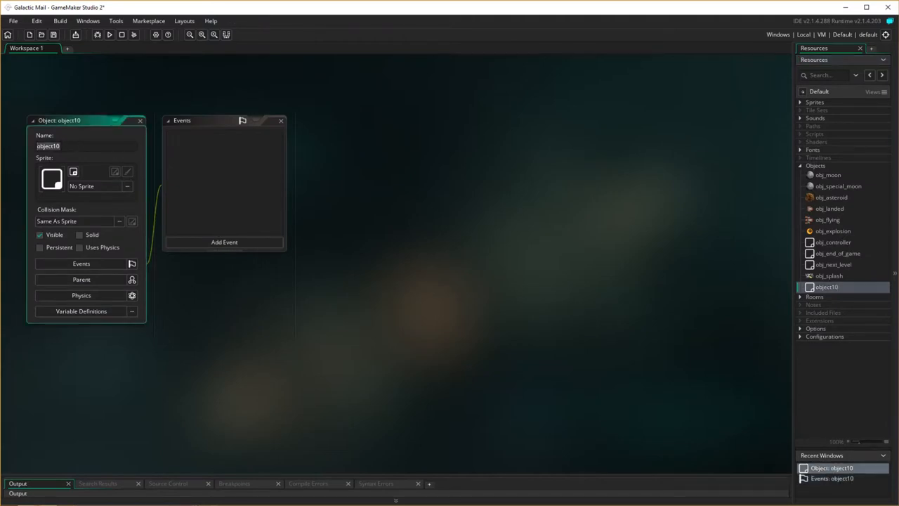
Step: Rename the new object to obj_win
text(obj_)
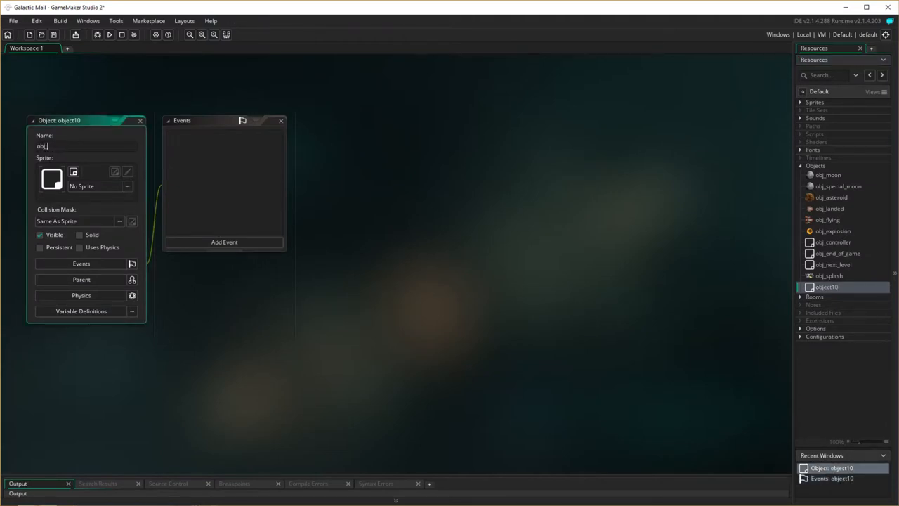
text(win)
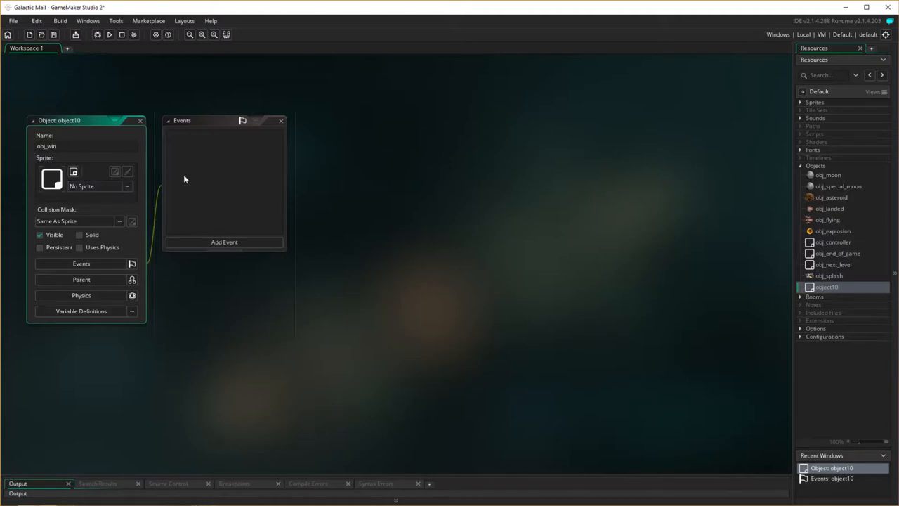
click(224, 242)
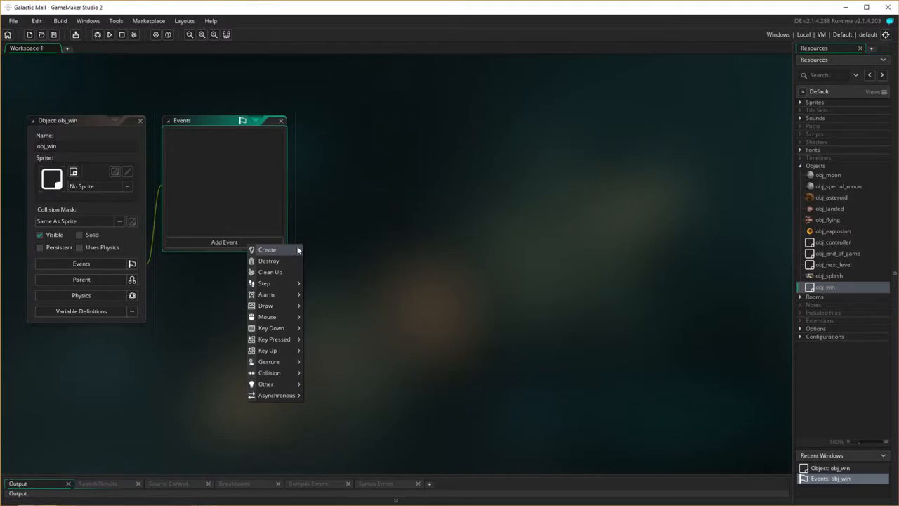
mouse_move(266, 306)
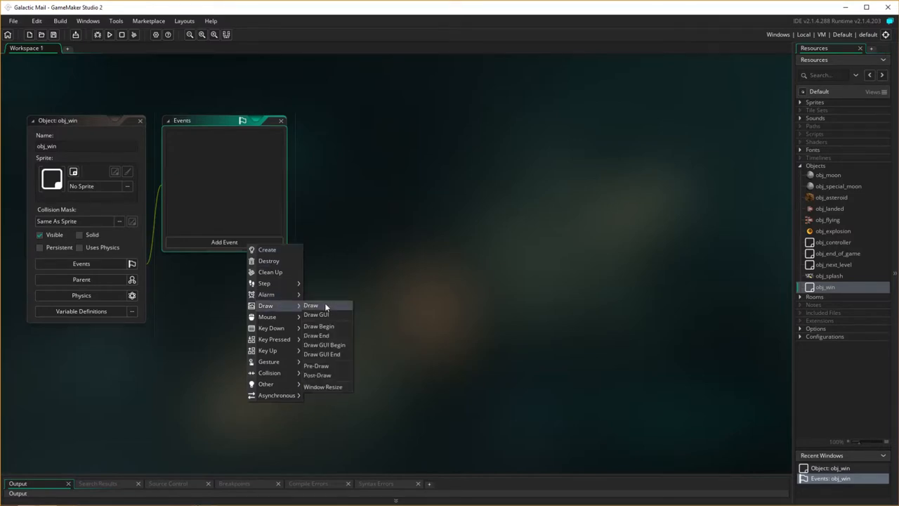
Step: Add a Draw event to obj_win setting font fnt_score and centred horizontal alignment
click(310, 305)
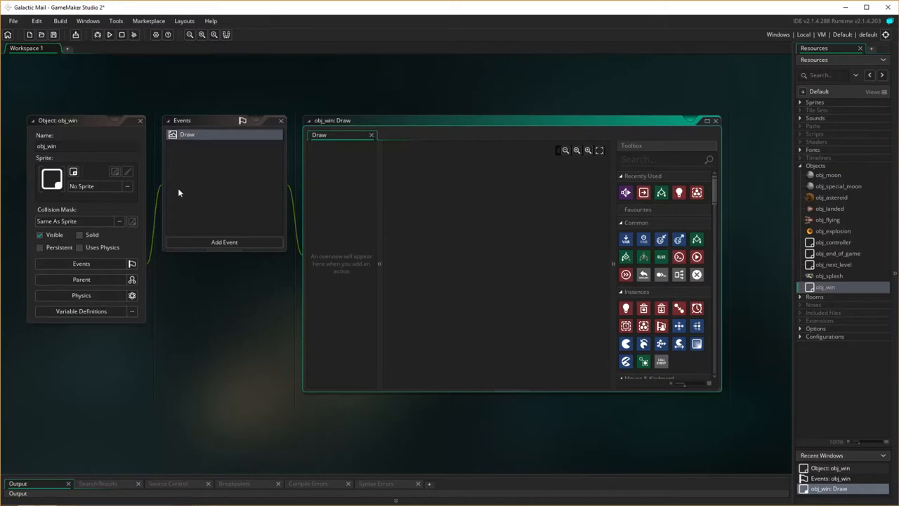
mouse_move(446, 285)
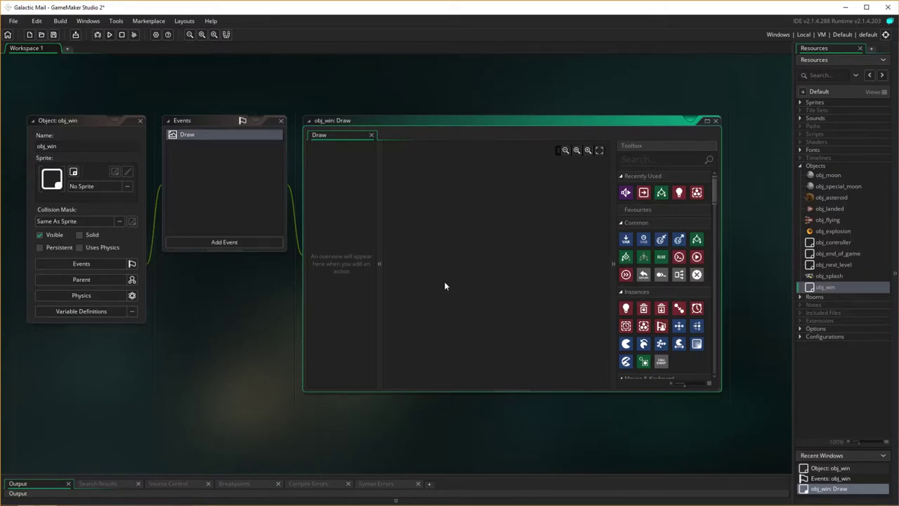
mouse_move(643, 256)
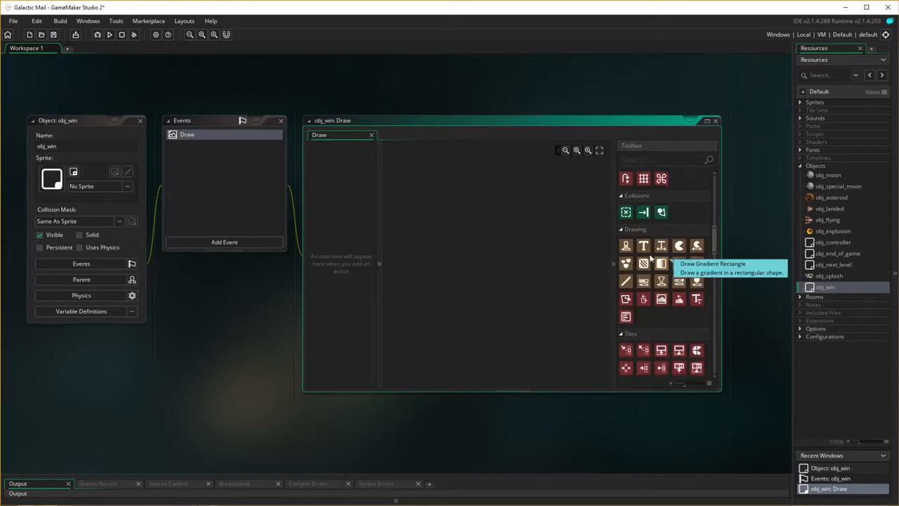
mouse_move(696, 299)
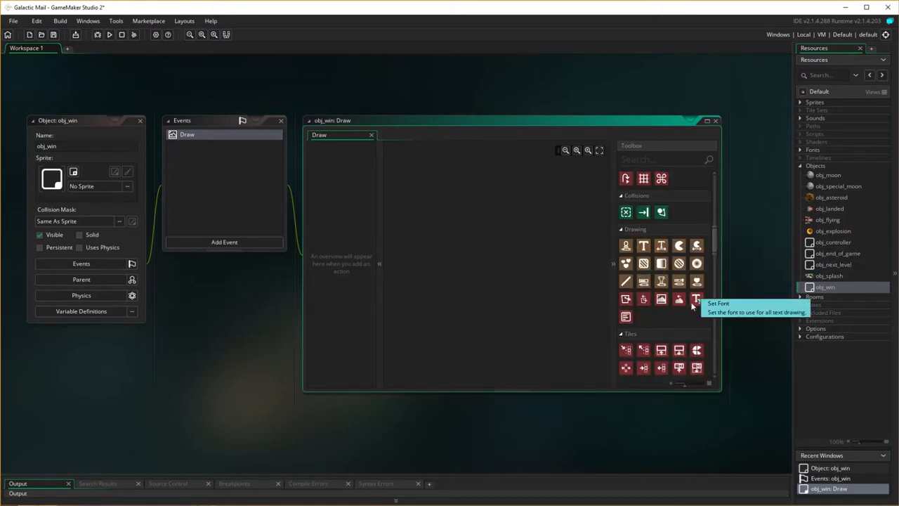
drag(696, 299, 472, 180)
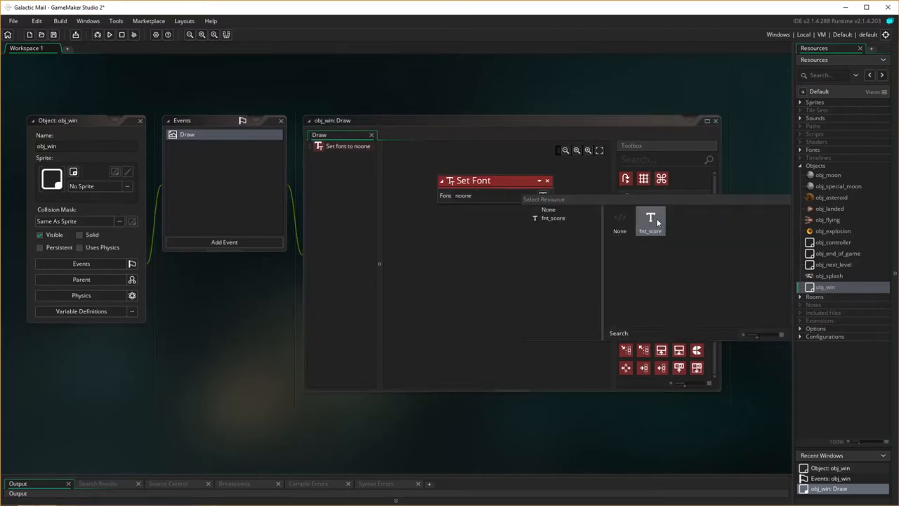
click(650, 219)
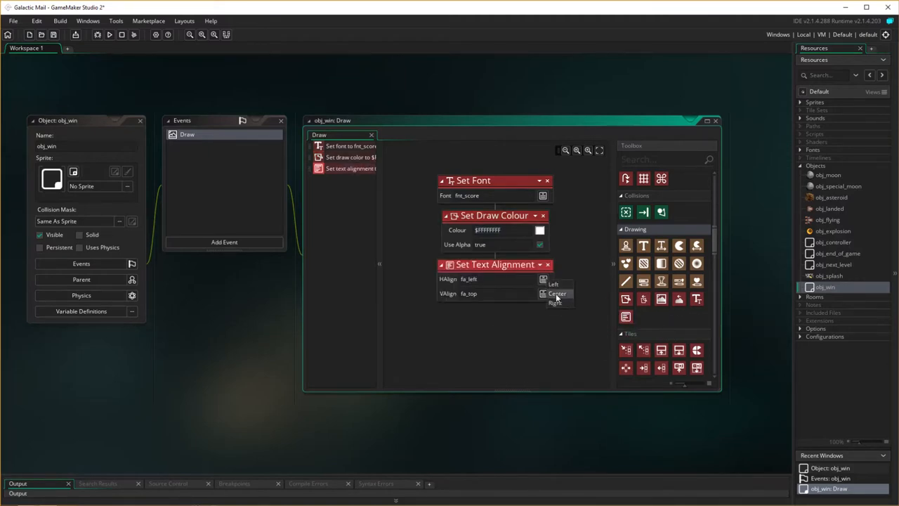
click(555, 293)
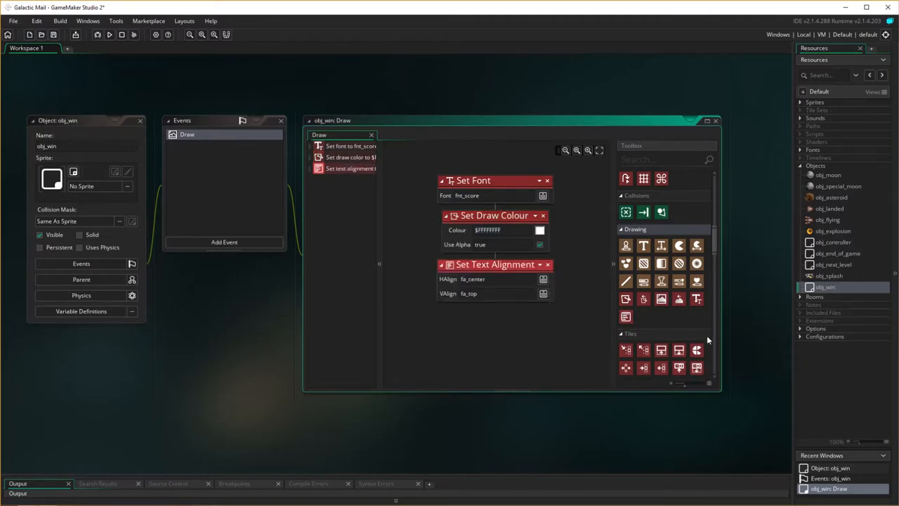
mouse_move(643, 281)
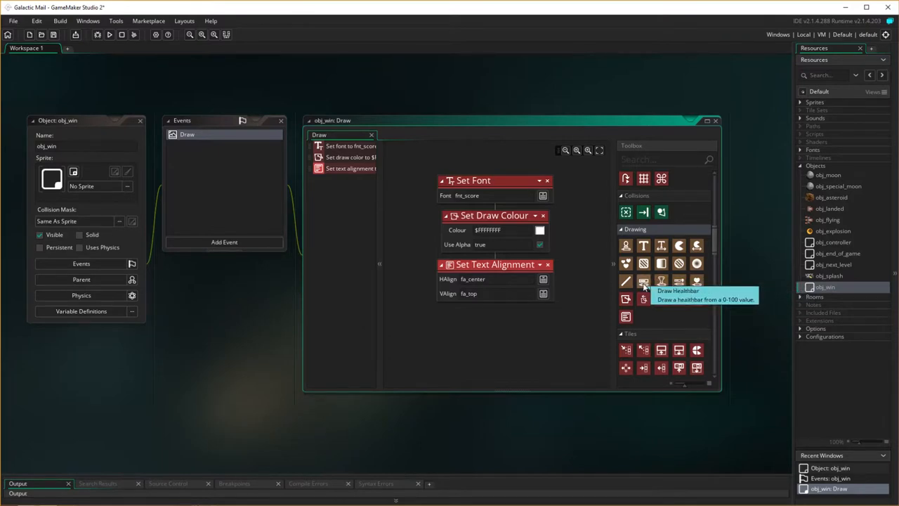
mouse_move(644, 245)
text("Congratula)
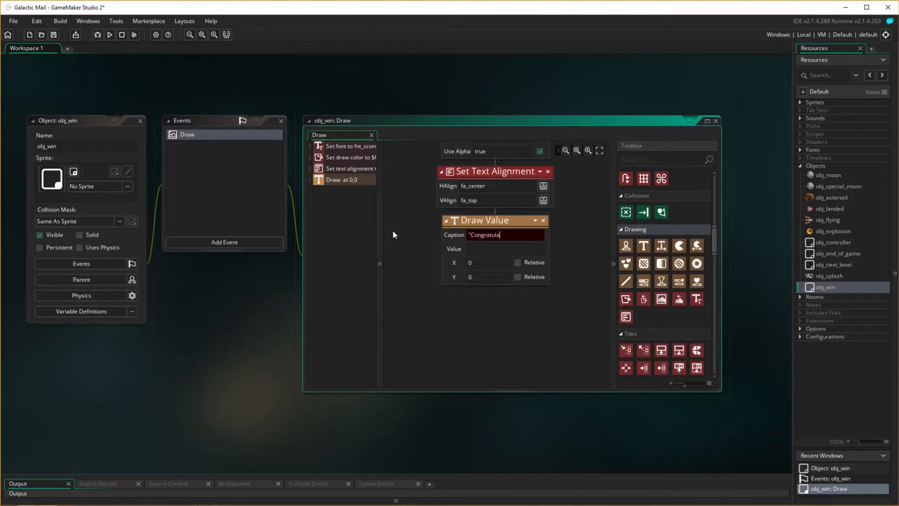
Step: Enter the Draw Value caption 'Congratulations, all mail delivered' with X room_width/2
text(tions)
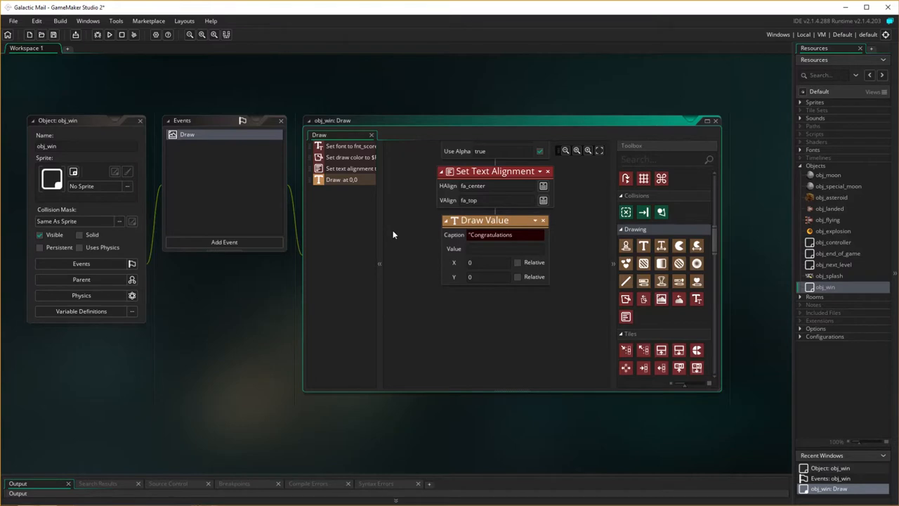
text(,)
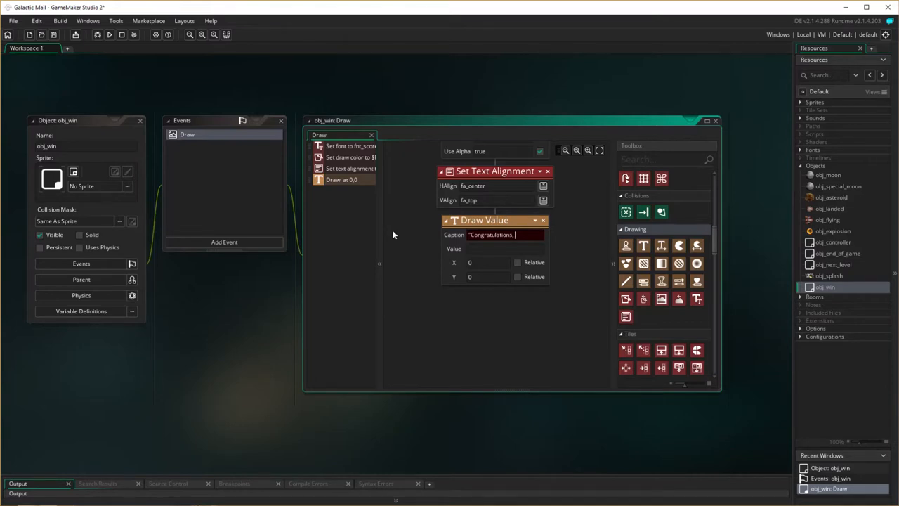
text(all mail delivered")
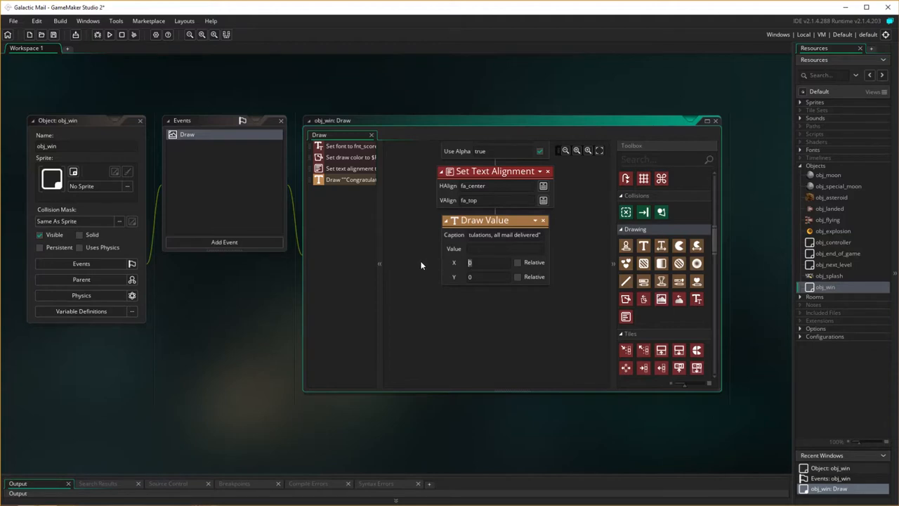
mouse_move(416, 264)
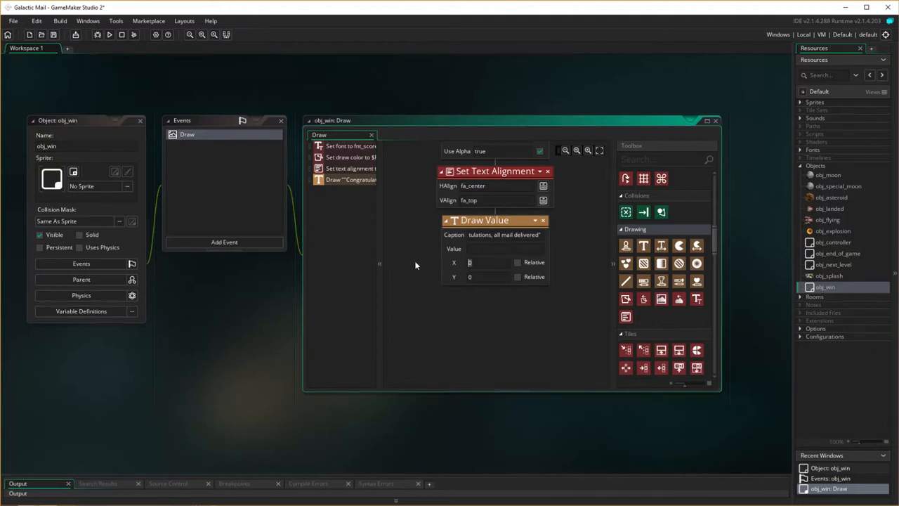
text(room_width/2)
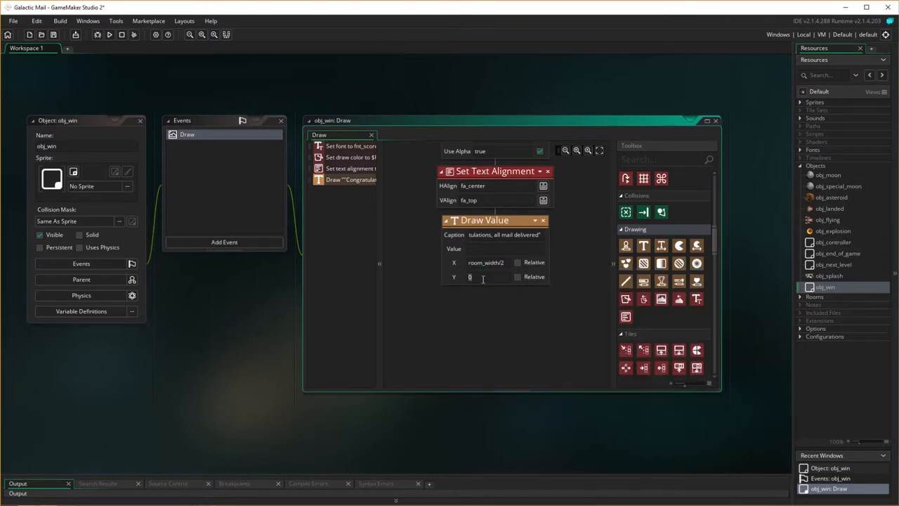
text(ro)
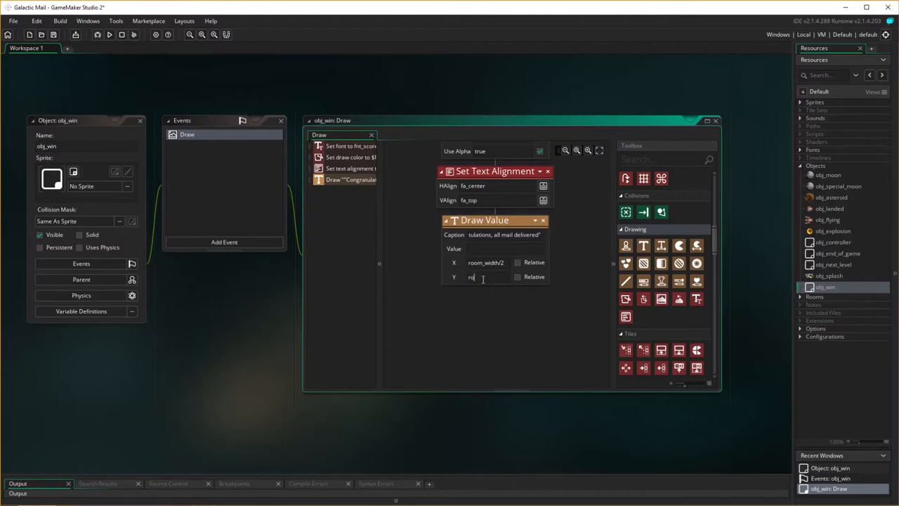
text(room)
text("Press any key to restart.)
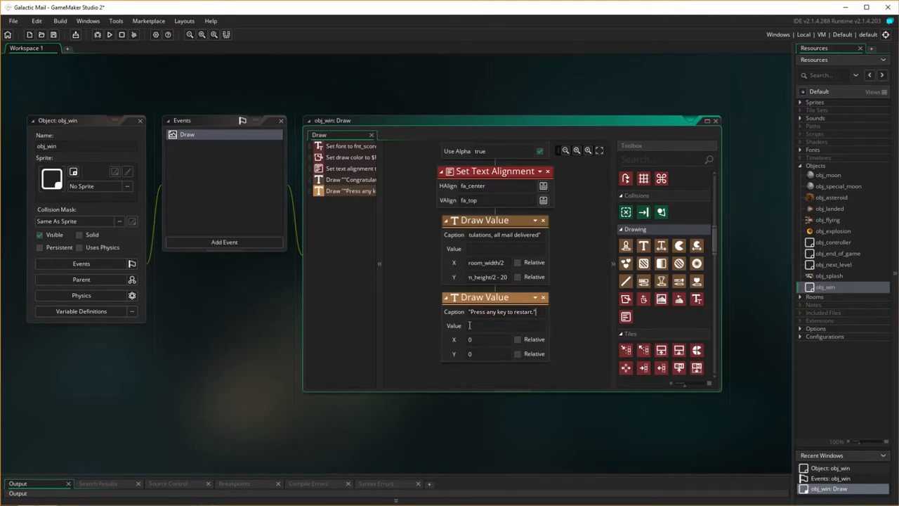
Step: Add a second Draw Value 'Press any key to restart.' at room_width/2, room_height/2 + 20
text(room_width / 2)
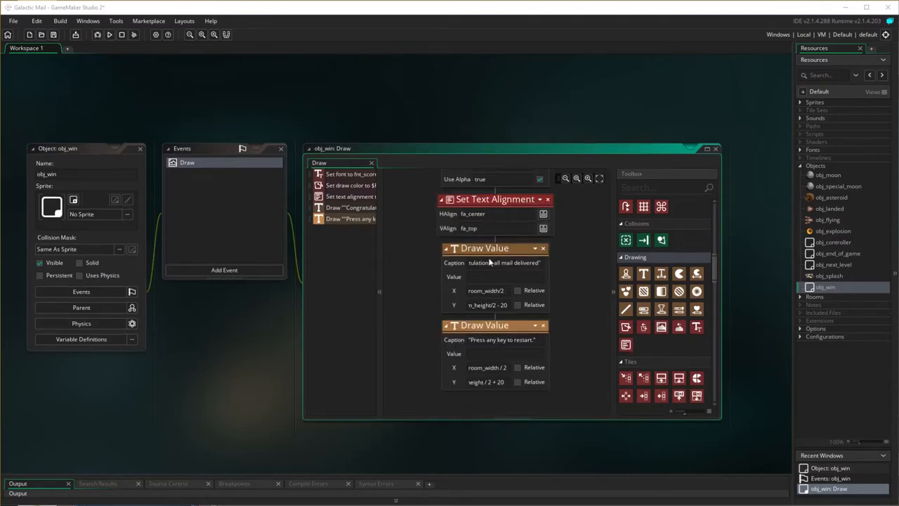
Step: Add a Key Press - Any event to obj_win and find the Restart Game action
click(224, 270)
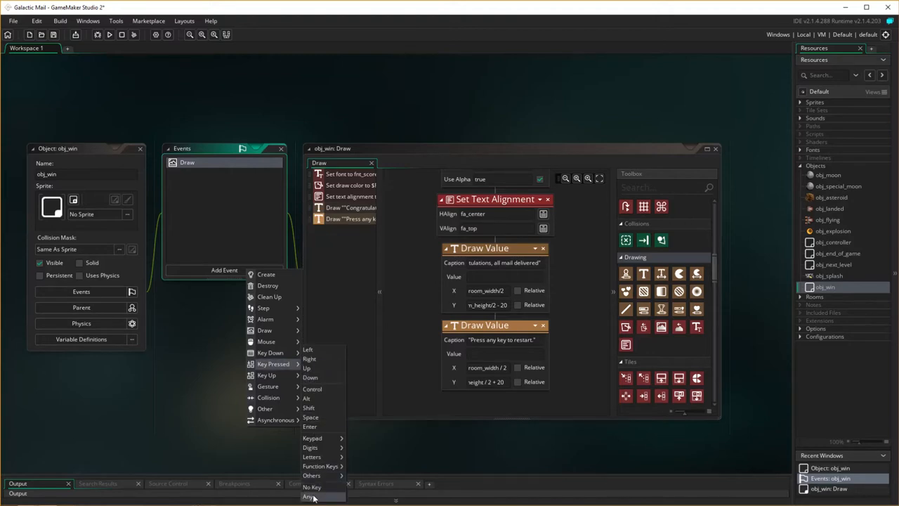
click(309, 496)
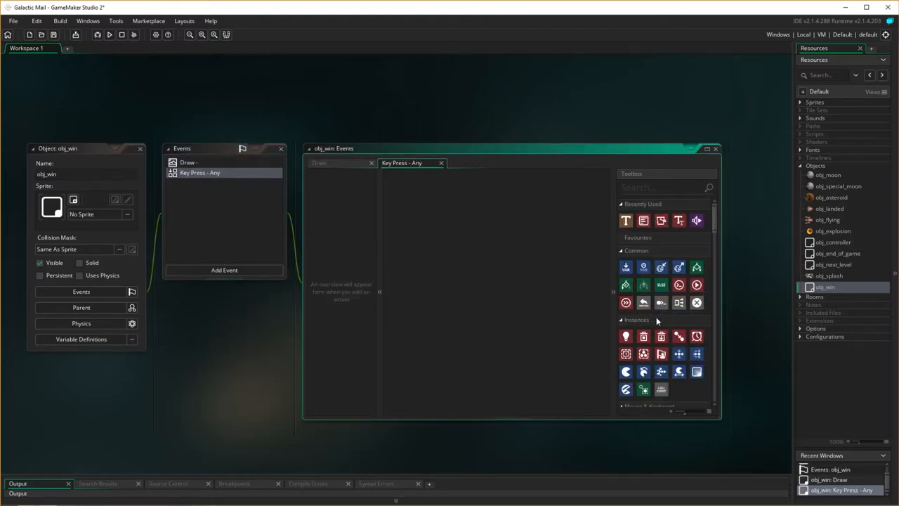
scroll(down, 3)
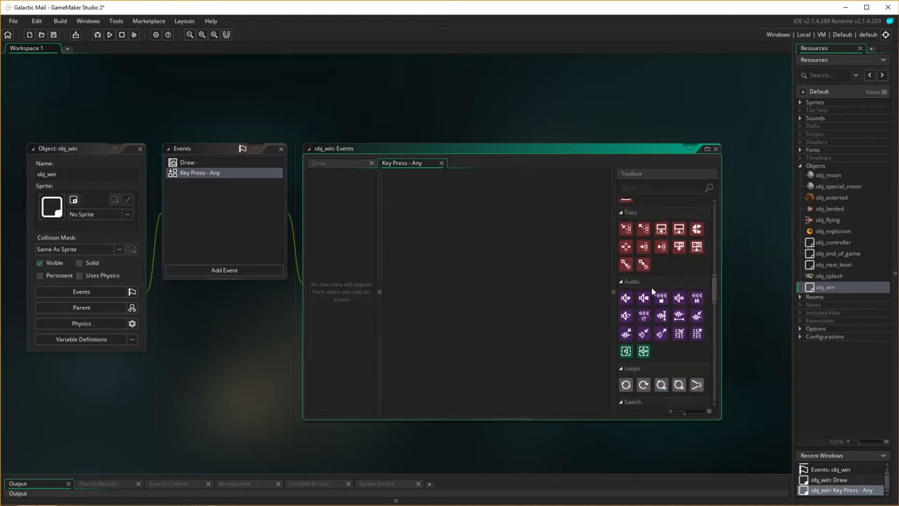
scroll(down, 3)
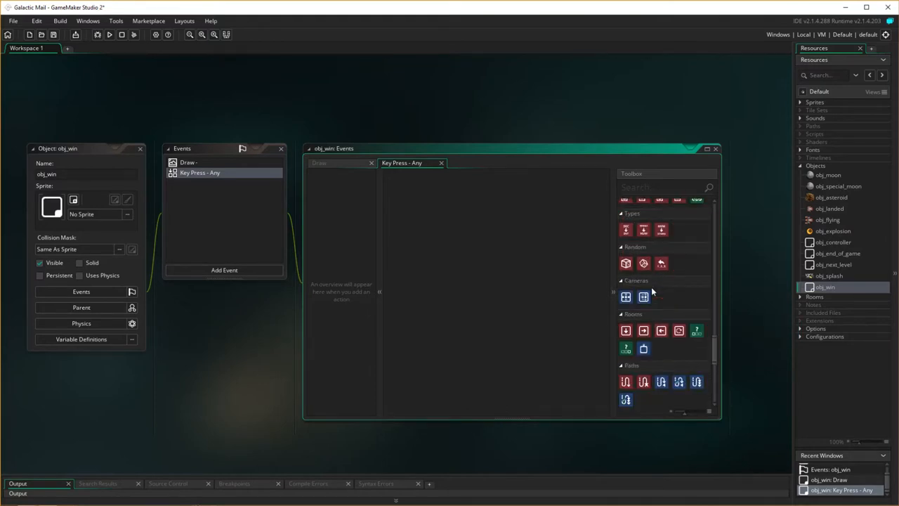
scroll(down, 3)
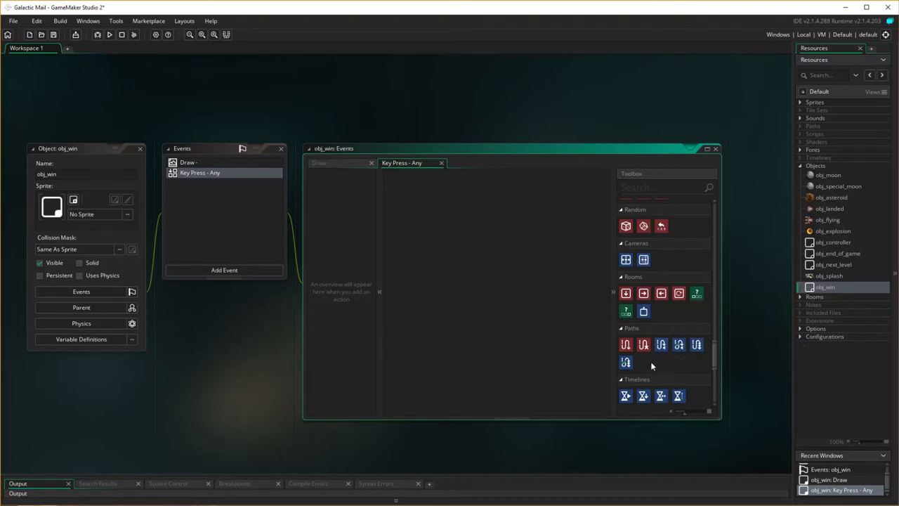
scroll(down, 3)
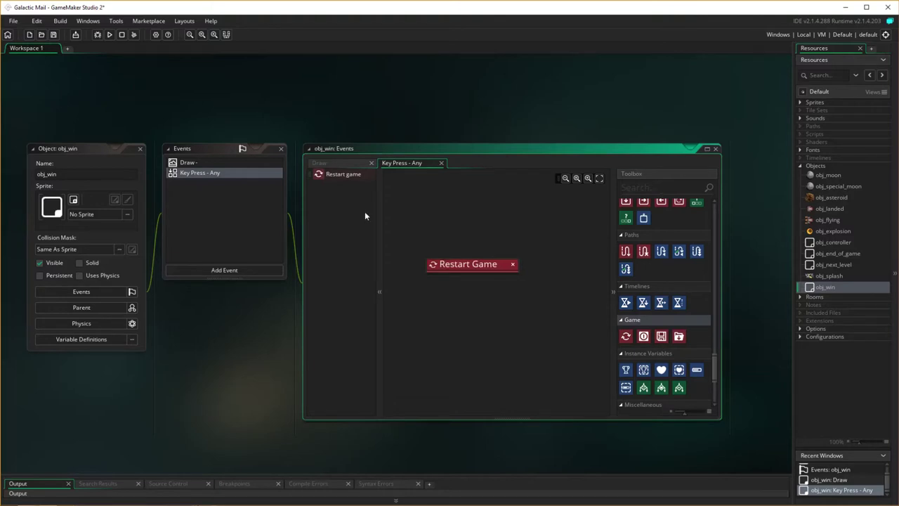
mouse_move(433, 342)
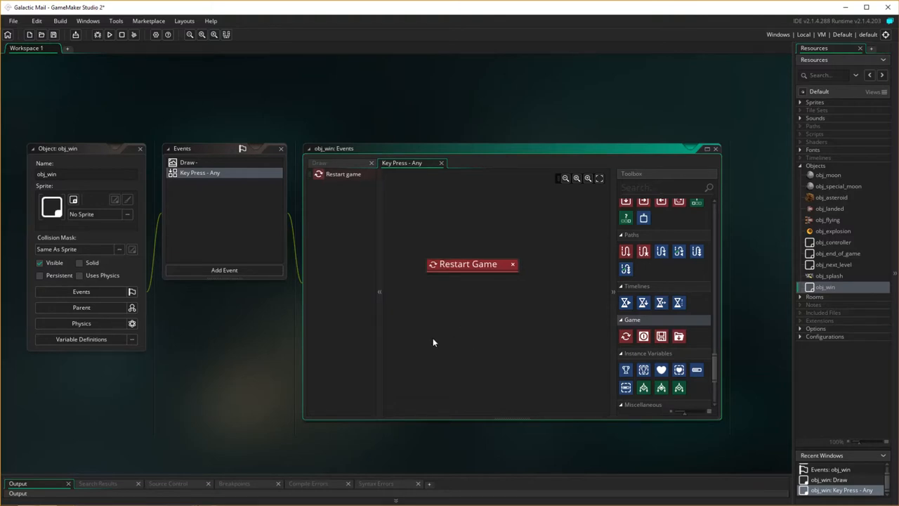
mouse_move(386, 352)
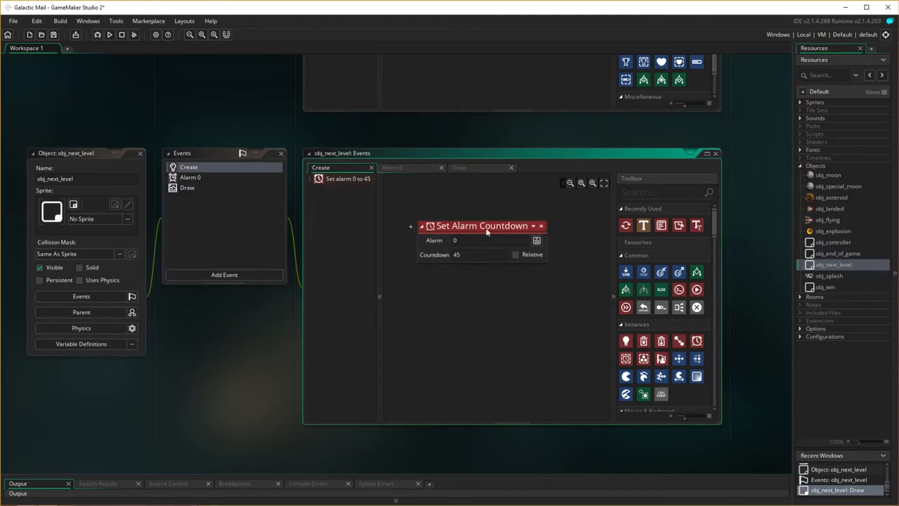
mouse_move(201, 182)
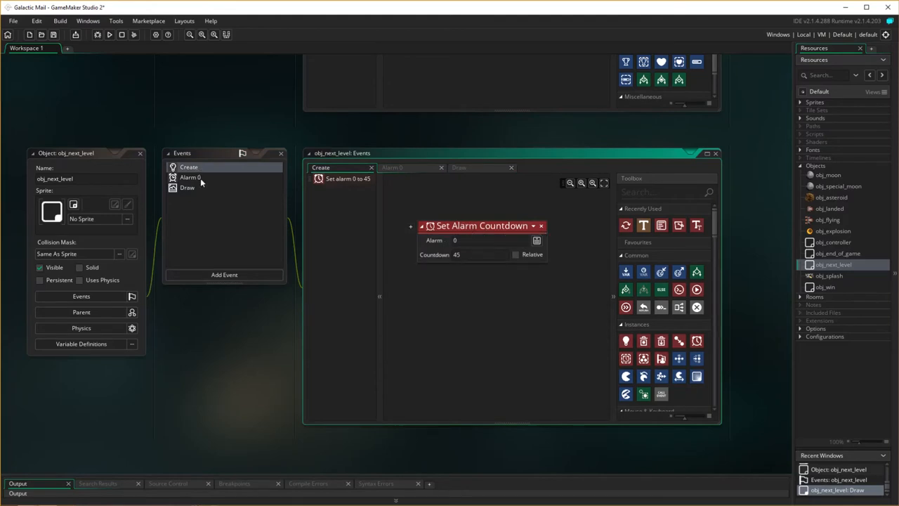
Step: Select obj_next_level's Alarm 0 event to view its score and room actions
click(191, 177)
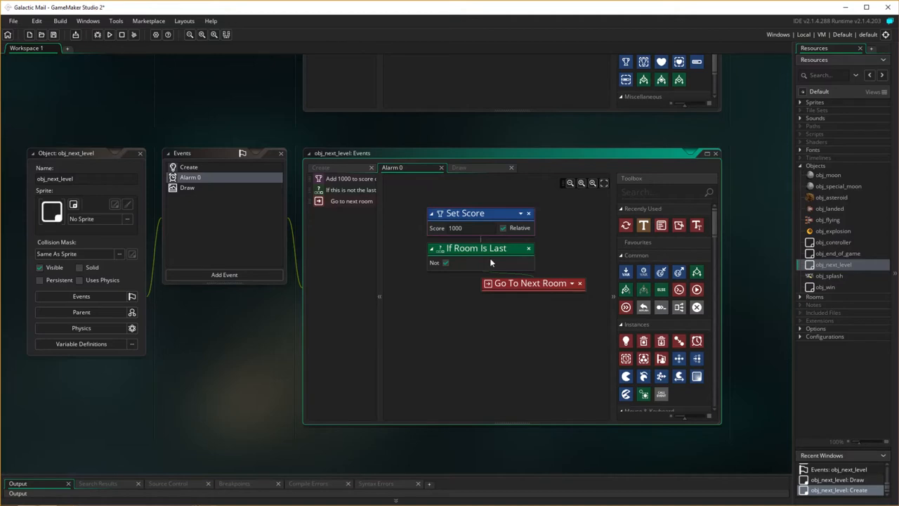
mouse_move(469, 283)
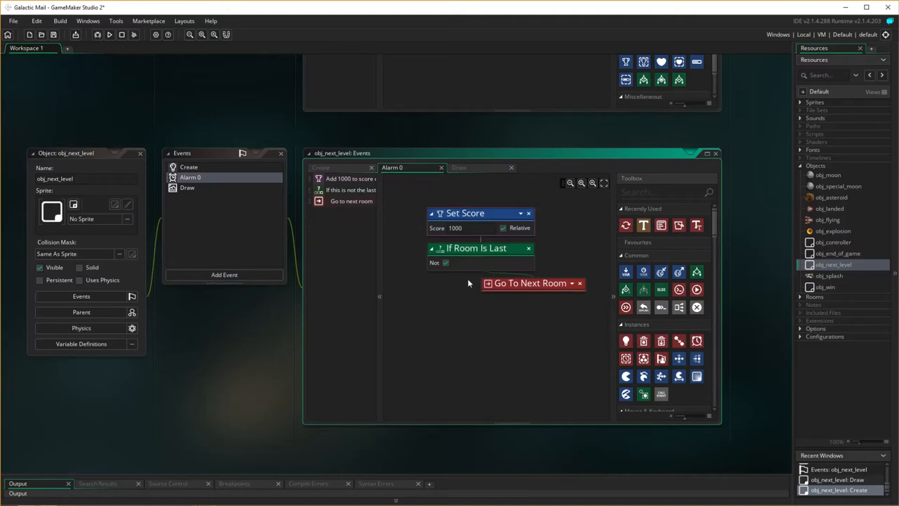
mouse_move(542, 288)
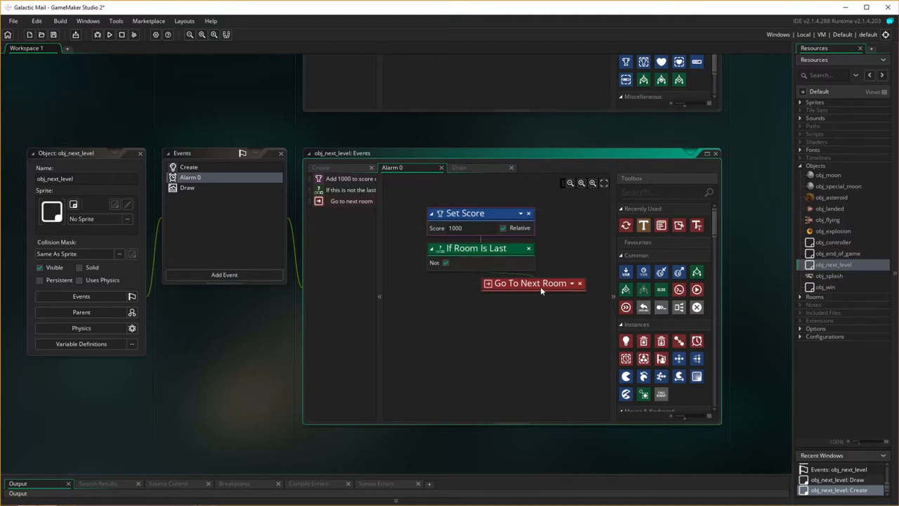
mouse_move(447, 318)
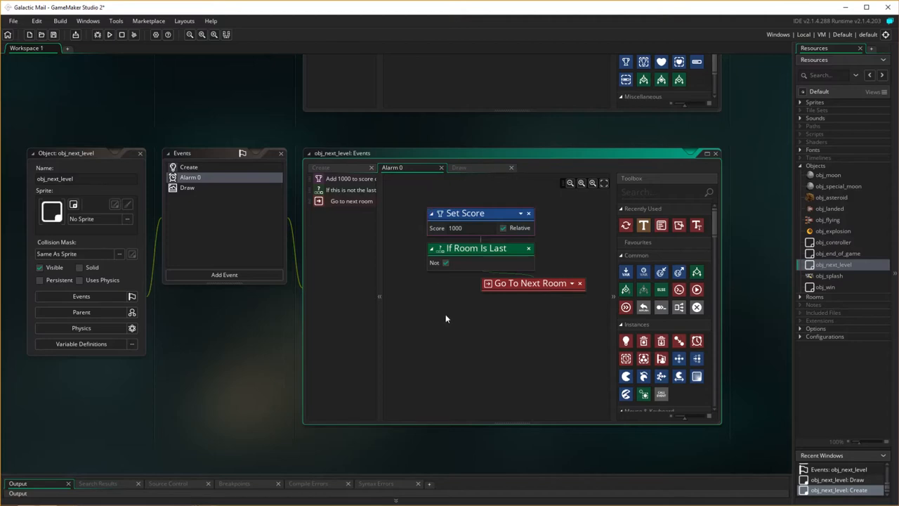
mouse_move(448, 299)
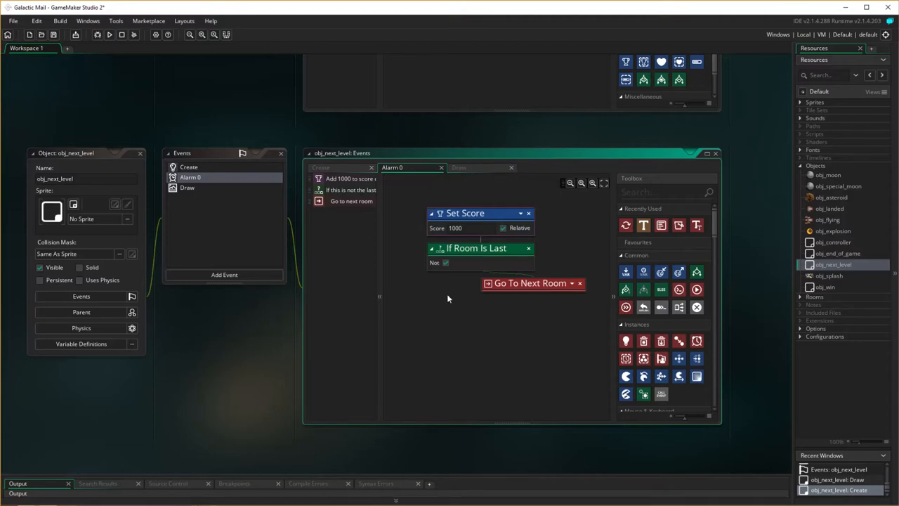
mouse_move(428, 275)
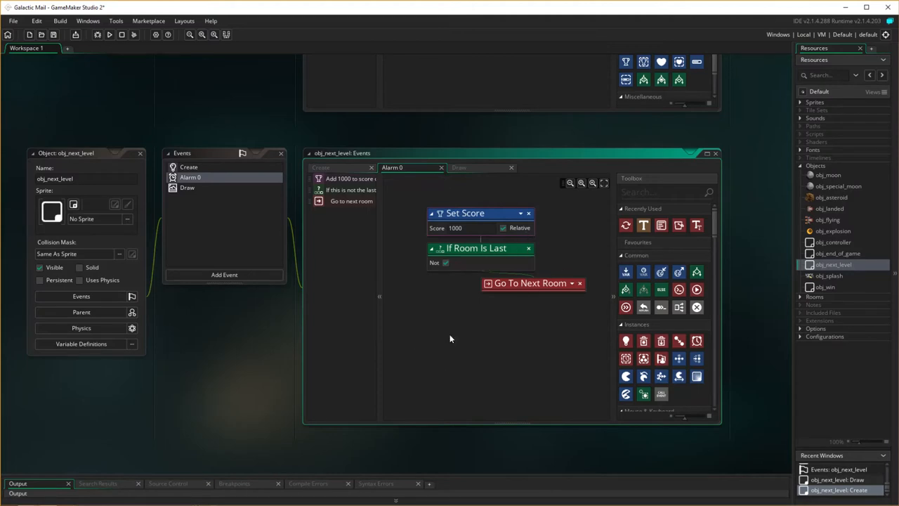
mouse_move(478, 351)
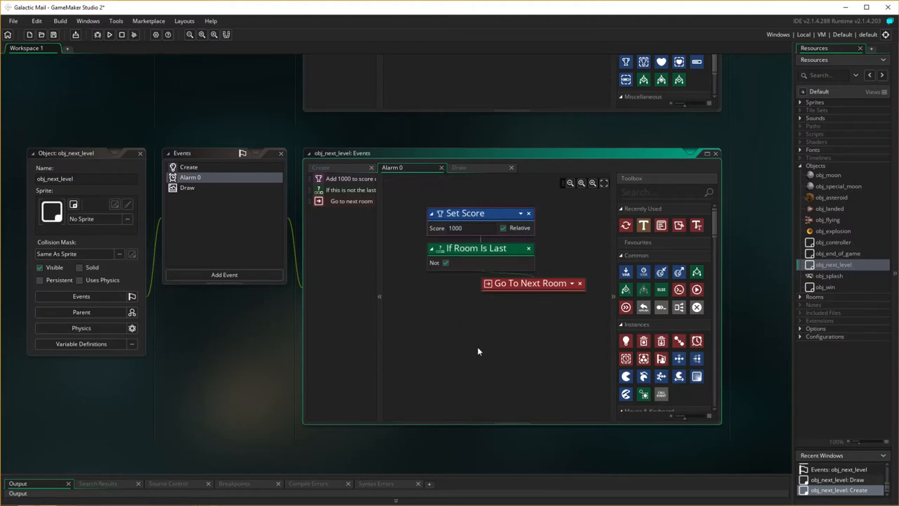
mouse_move(660, 341)
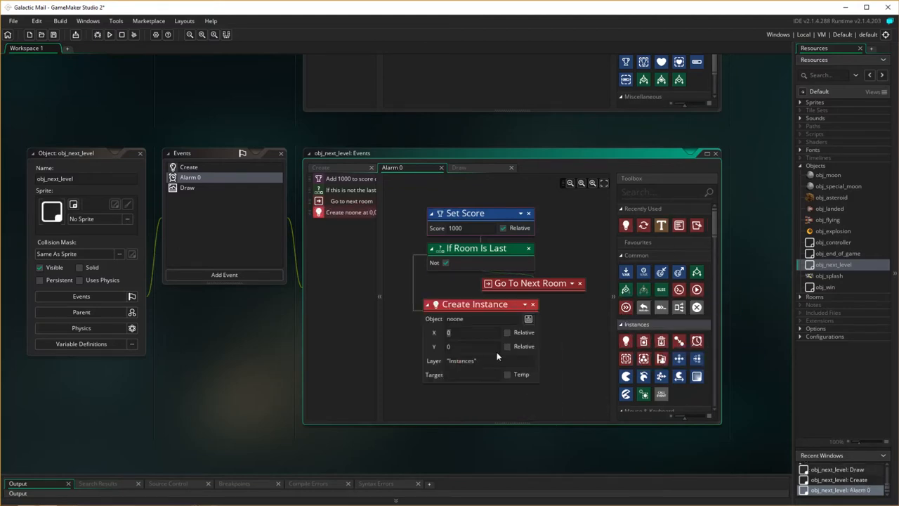
Step: Set Alarm 0's Create Instance to spawn obj_win on the "Explosion" layer
click(527, 319)
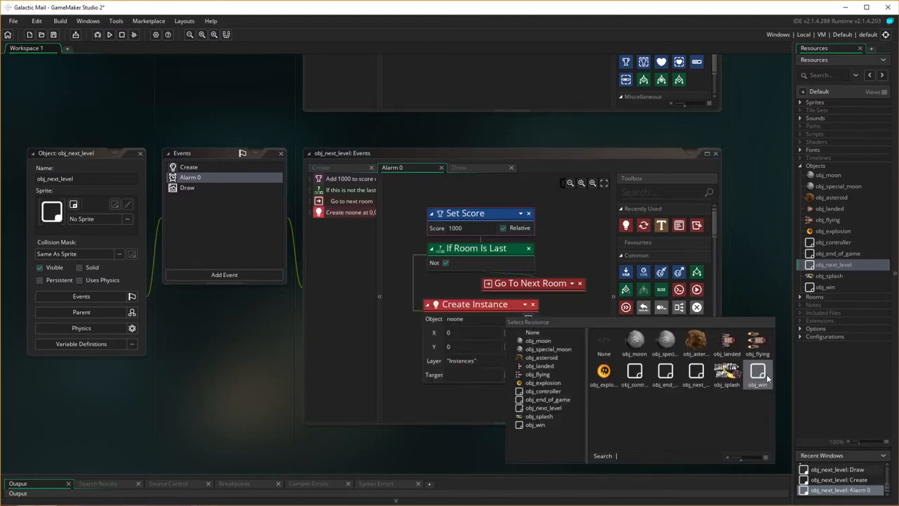
click(757, 372)
text(")
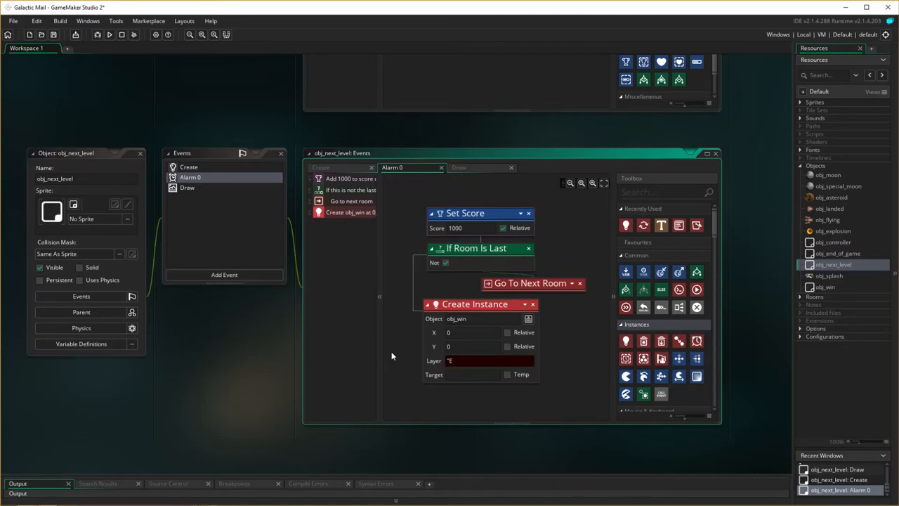
text(Explosion")
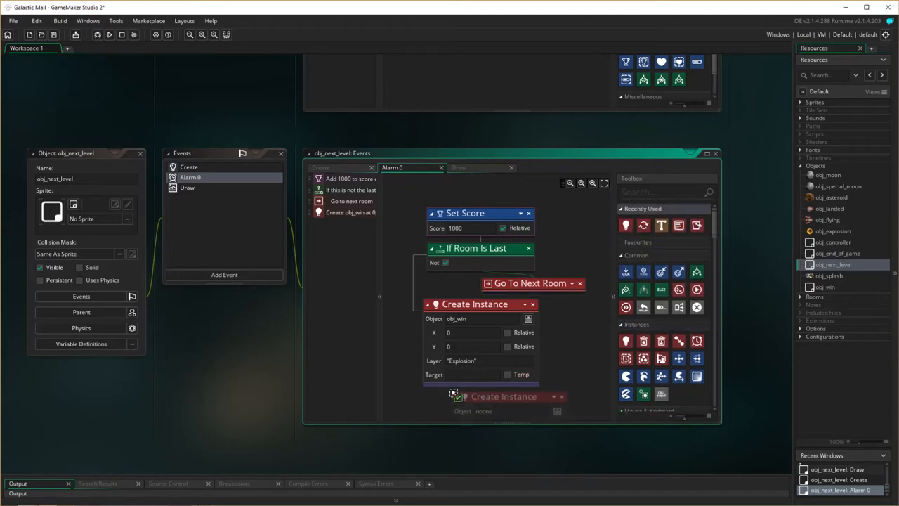
mouse_move(643, 341)
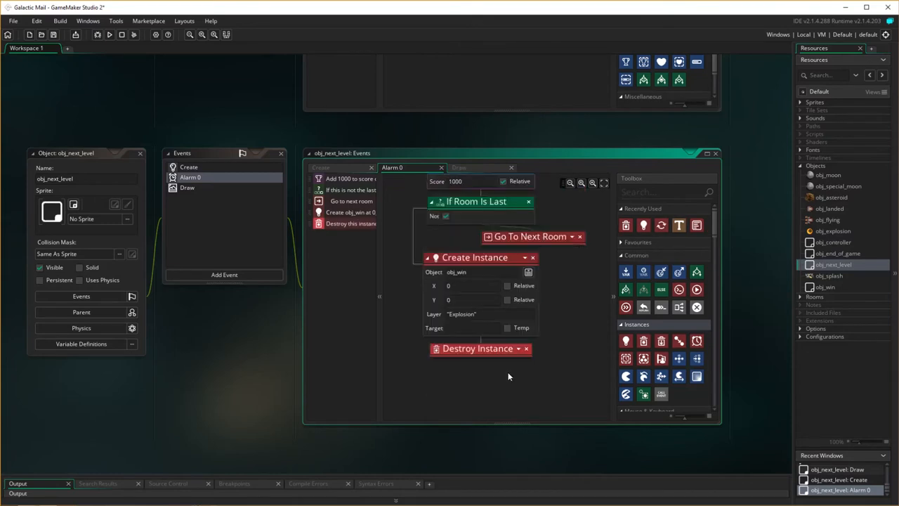
mouse_move(241, 245)
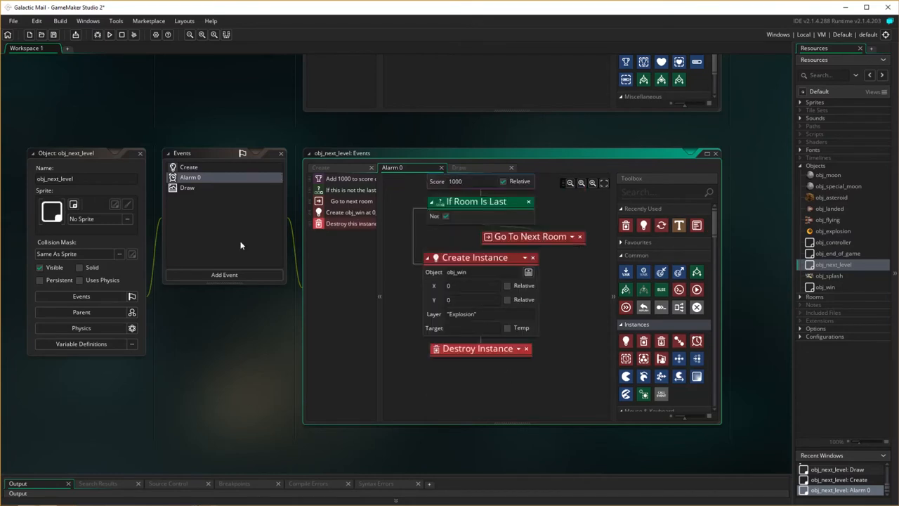